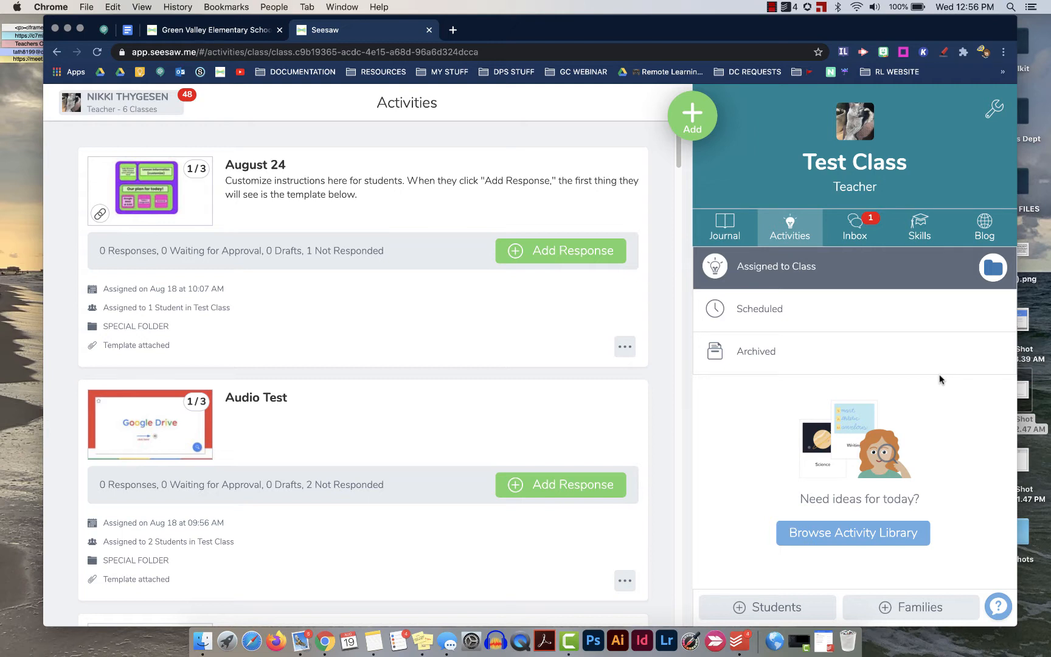
mouse_move(841, 255)
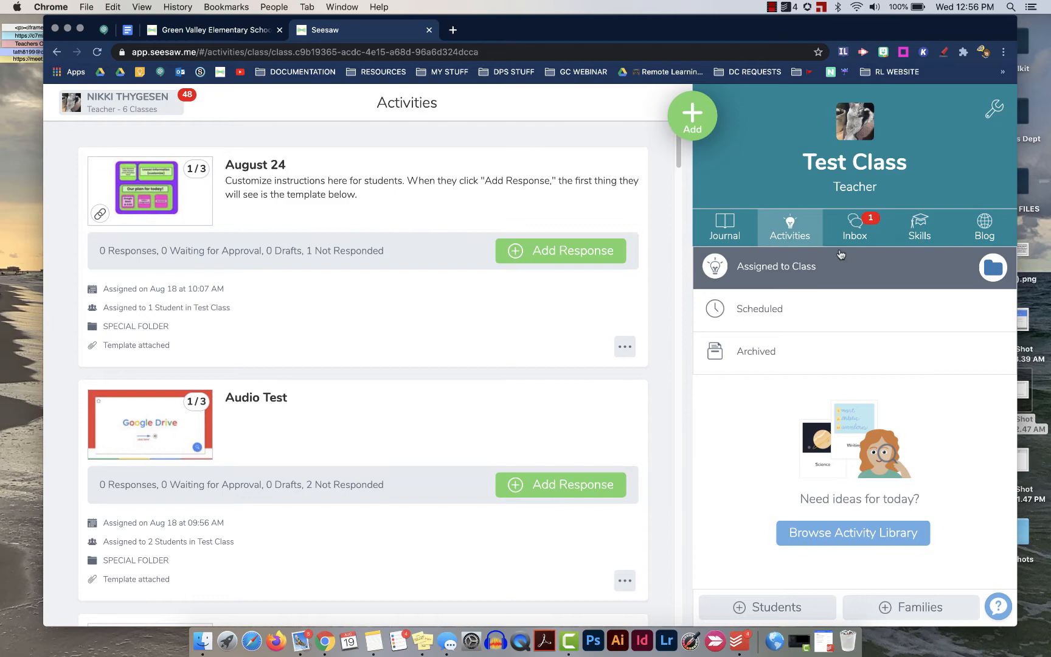
Delete the Welcome to Class! Template activity, leaving Example 1 and eBook Assignment in the feed
scroll("down", 3)
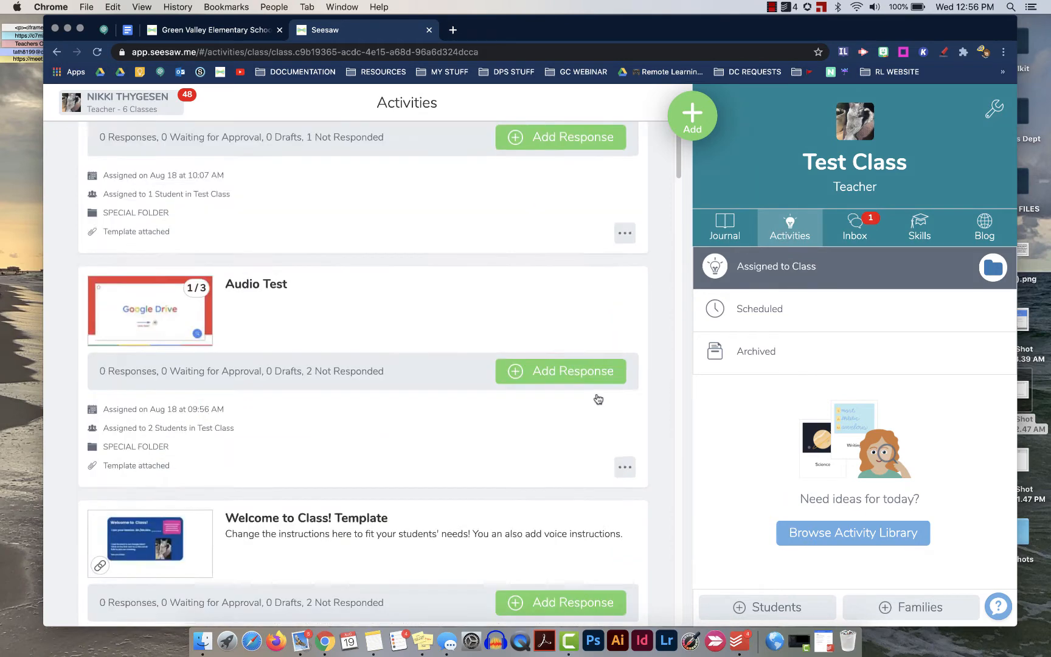
scroll("down", 3)
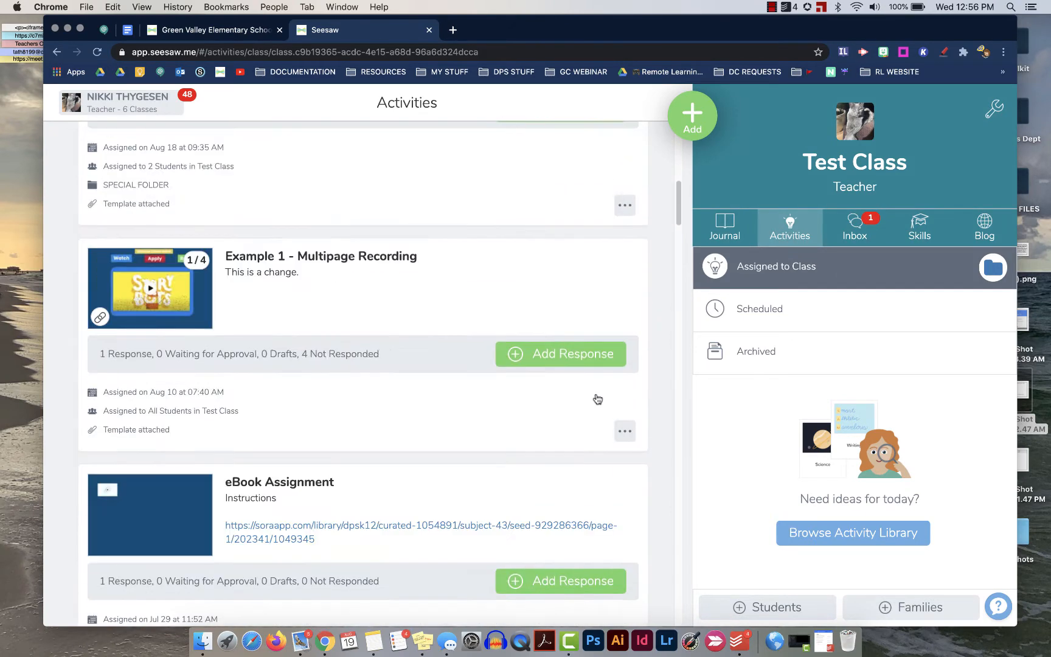
scroll("down", 3)
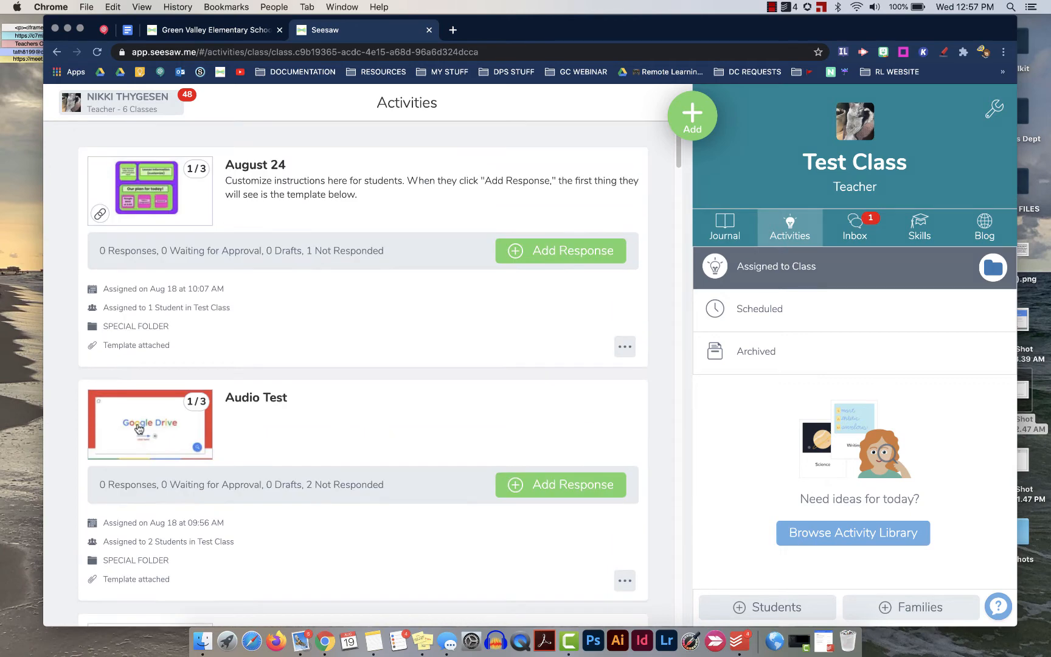
scroll("down", 3)
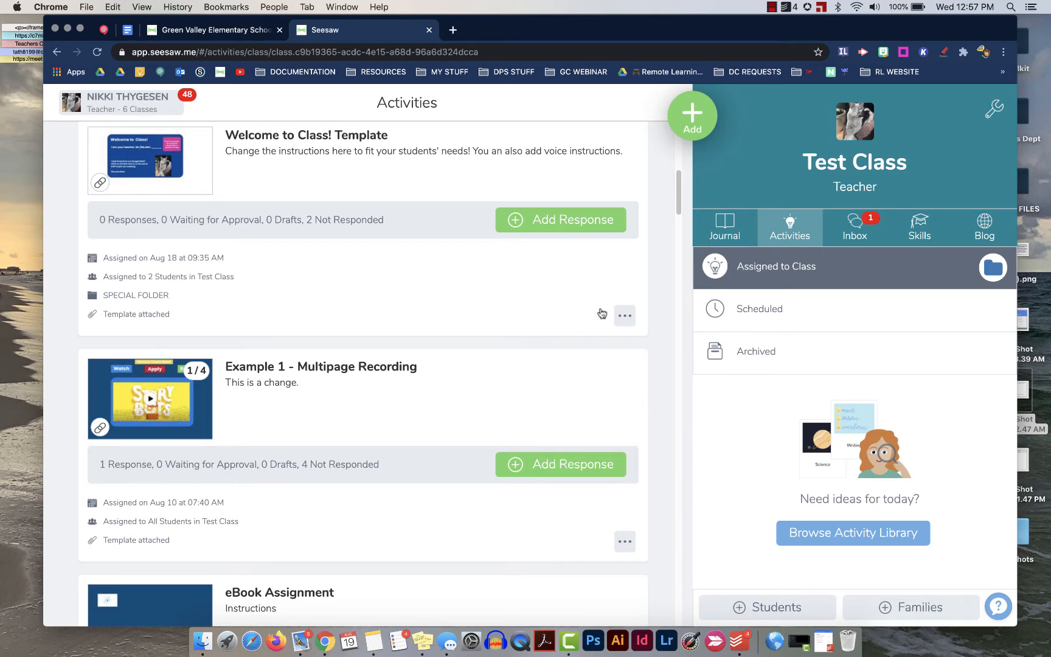
left_click(624, 315)
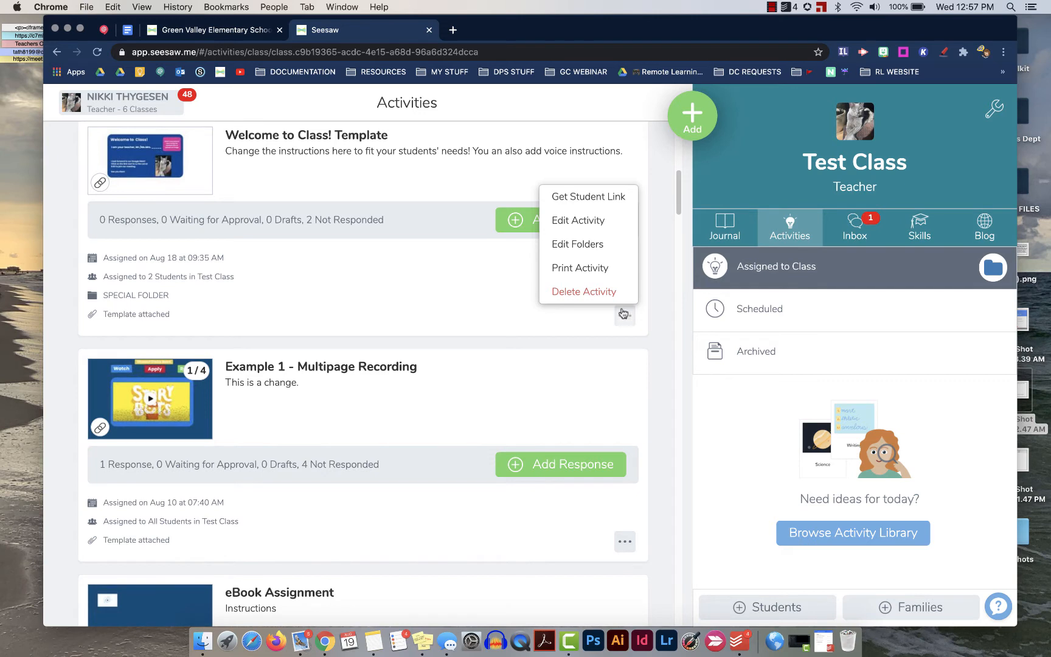
mouse_move(583, 291)
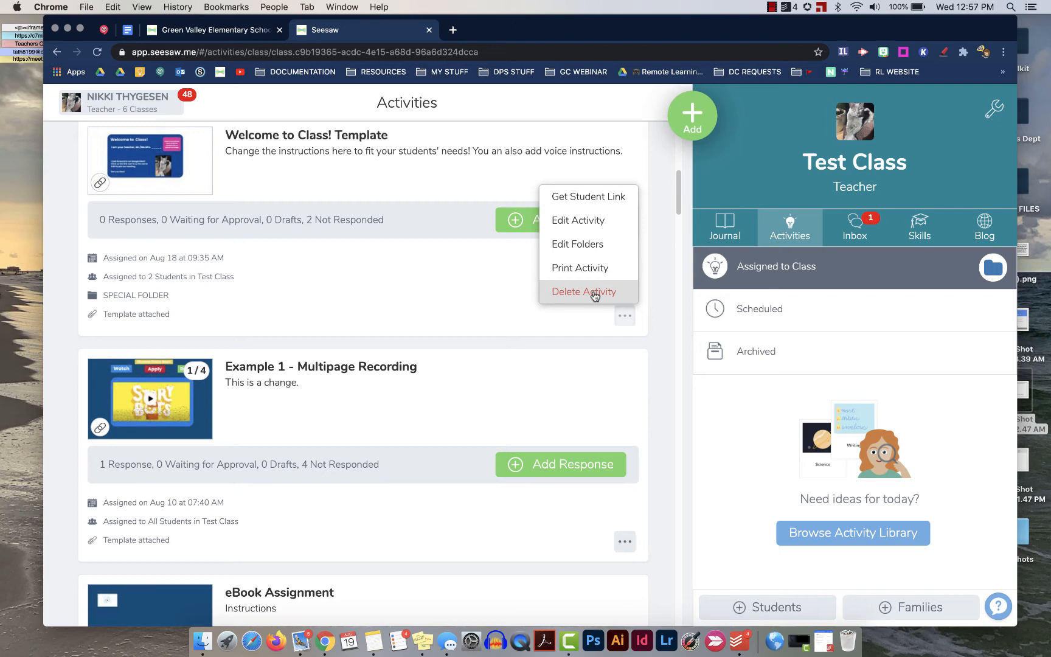
left_click(582, 291)
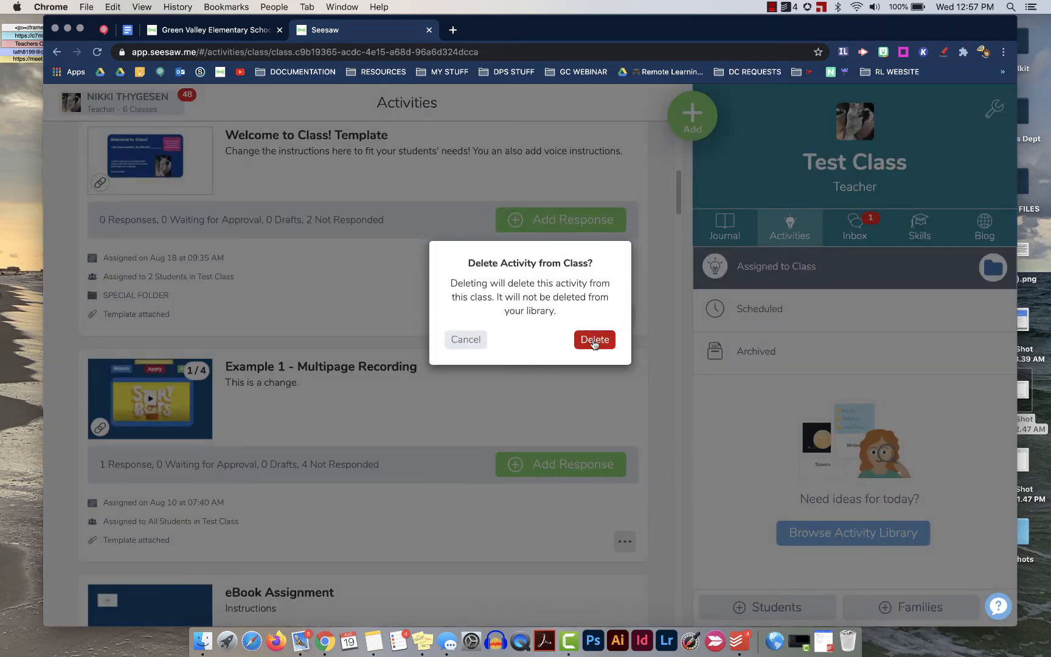
left_click(594, 340)
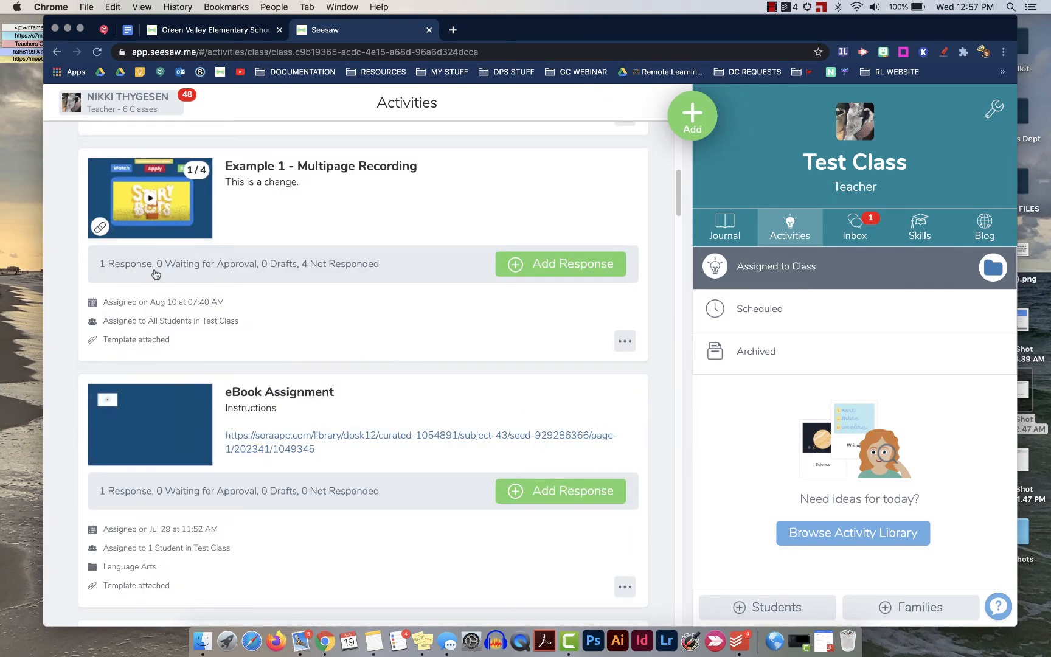
mouse_move(122, 271)
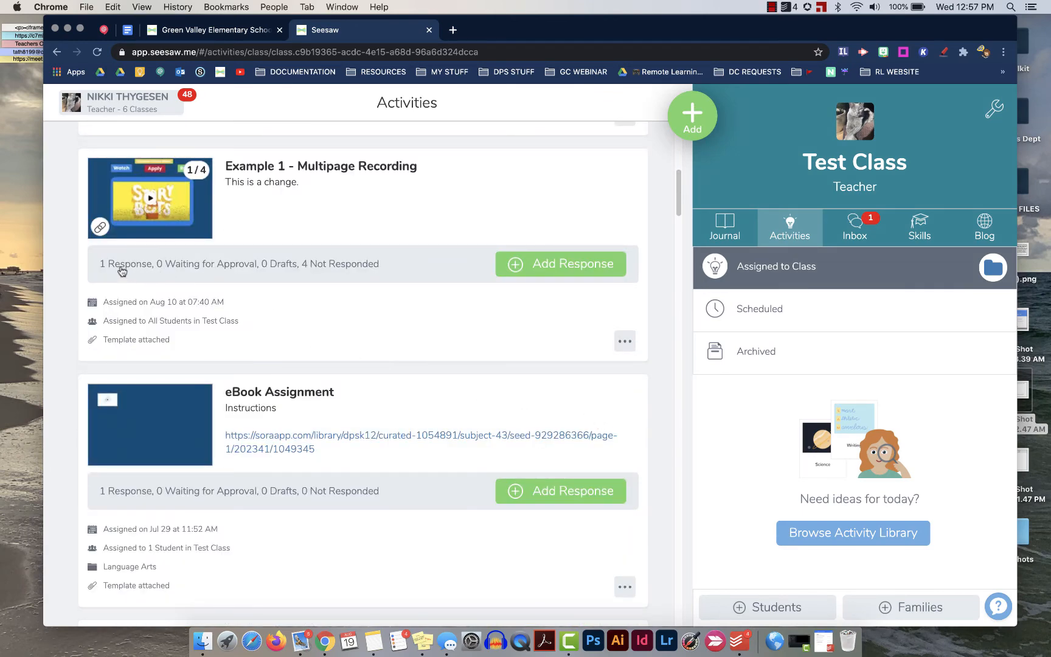
Archive Example 1 - Multipage Recording so the Test Class feed starts with eBook Assignment
left_click(624, 345)
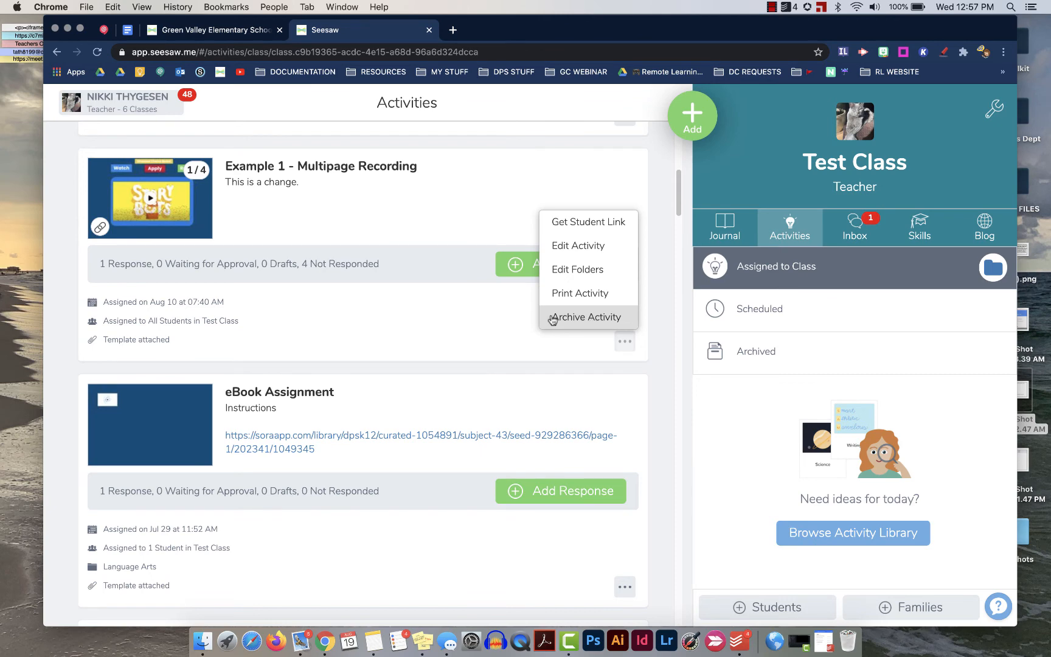
mouse_move(577, 326)
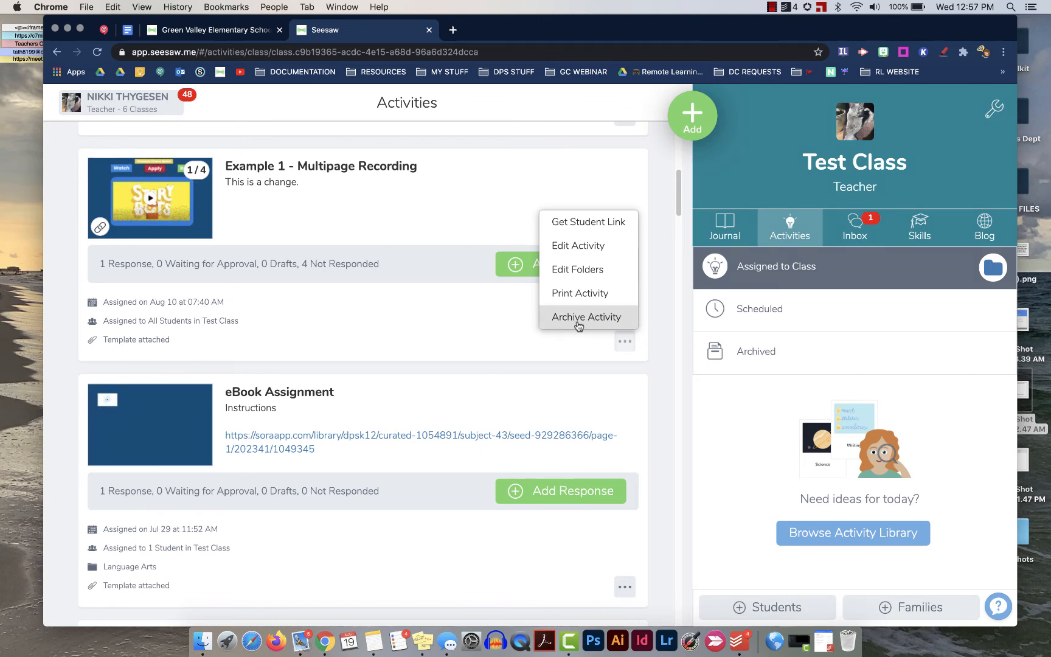
left_click(585, 316)
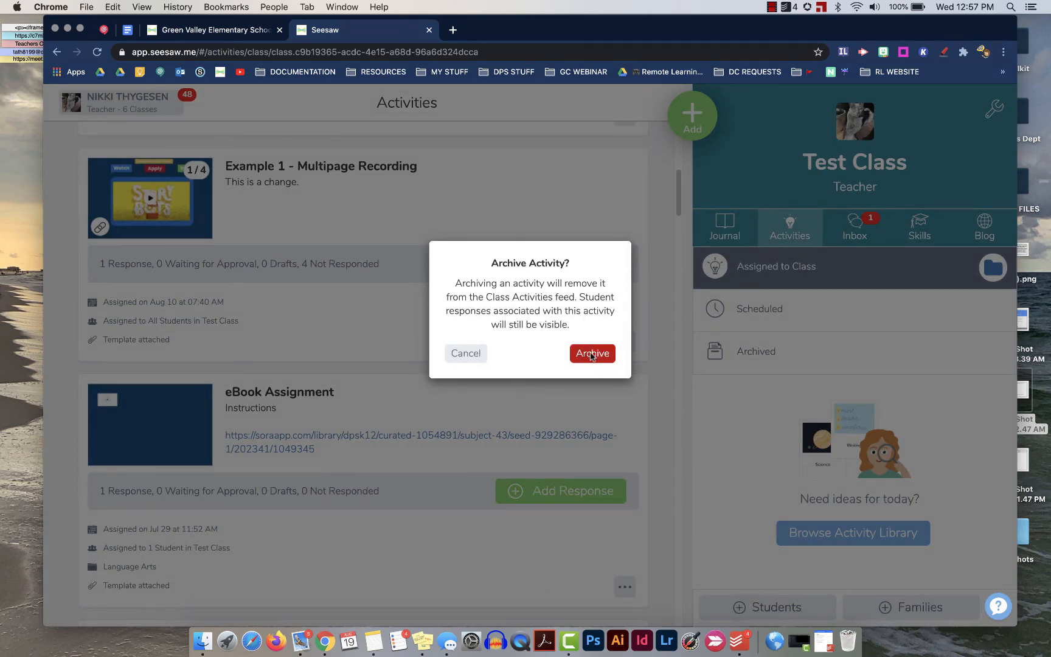
left_click(591, 354)
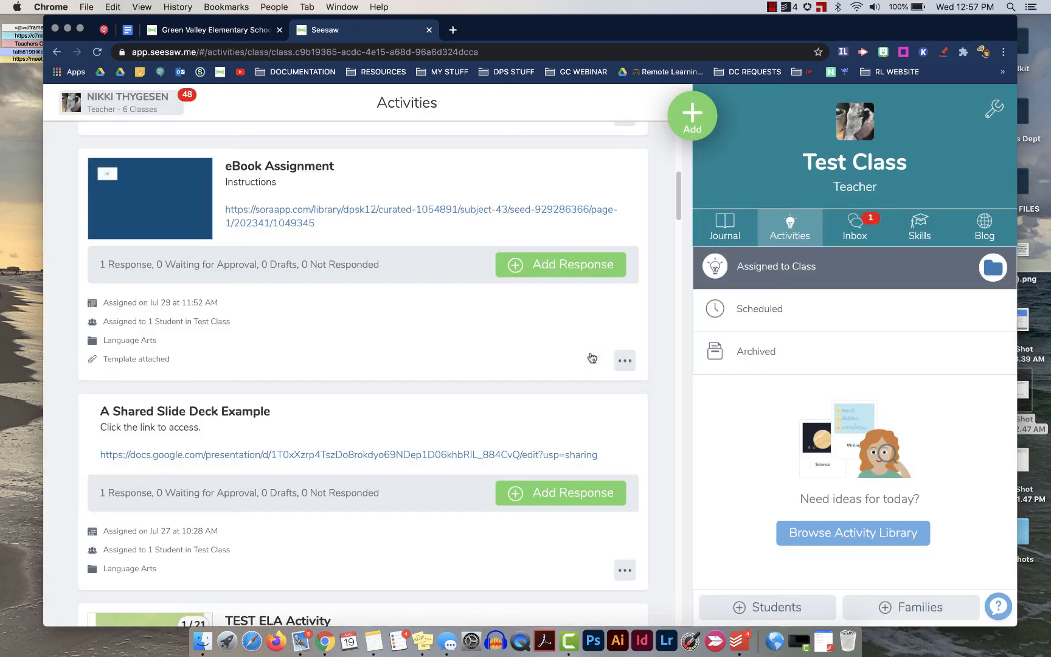